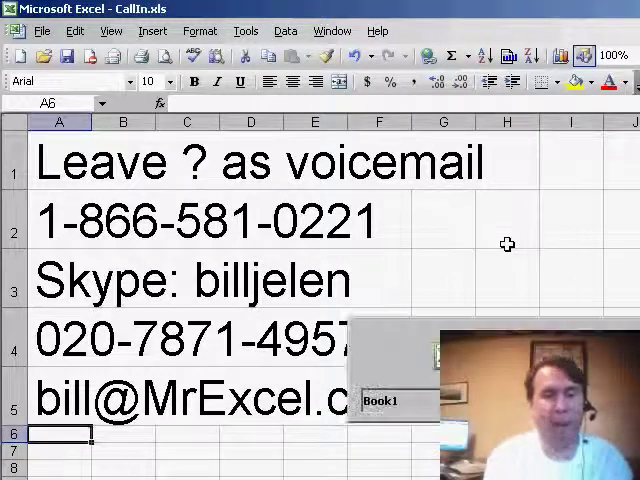
Bring Book1 with the Serial and Amount columns to the front.
click(380, 400)
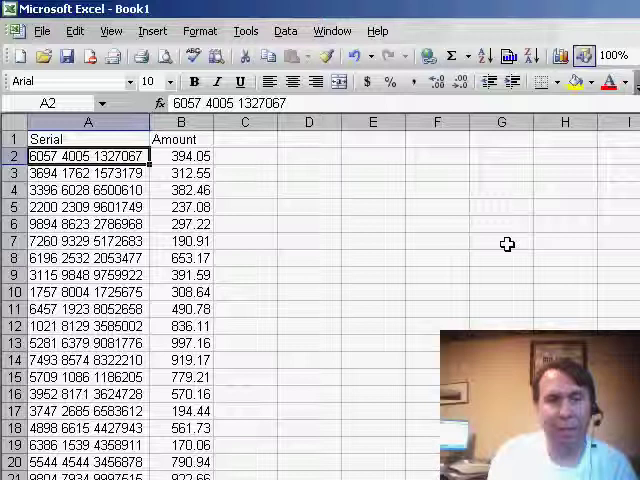
Insert a blank column before the Amount column.
click(181, 156)
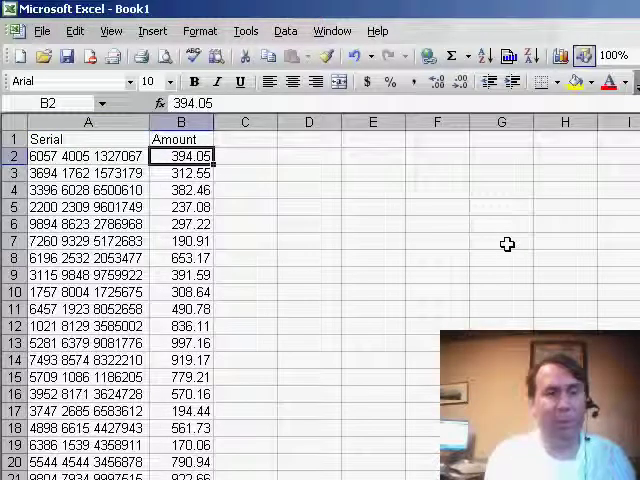
click(152, 30)
text(Temp)
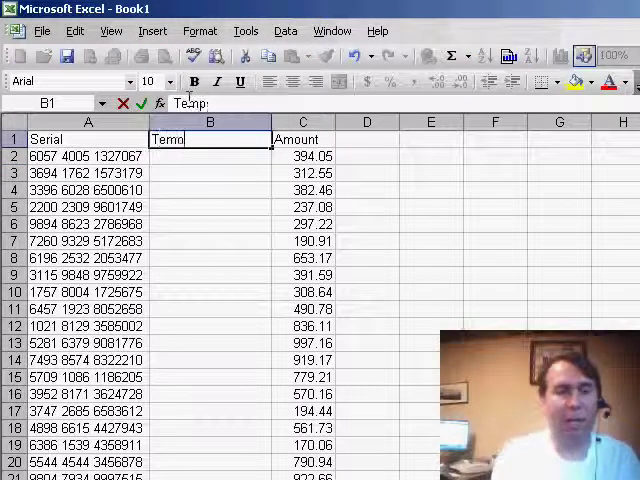
Confirm the 'Temporary' heading and enter =MID(A2,6,4) in B2.
key(Return)
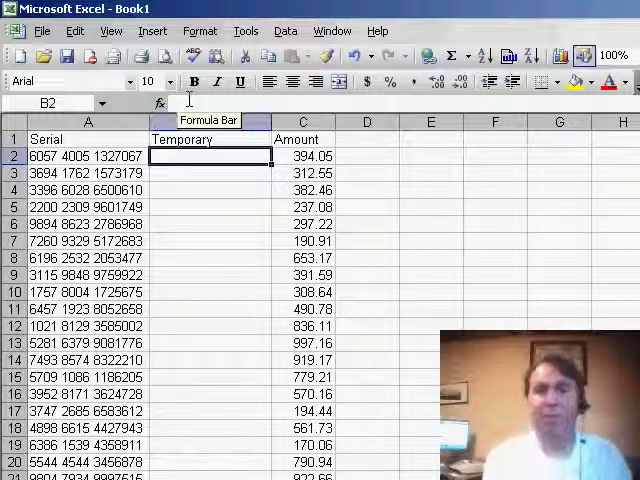
text(=)
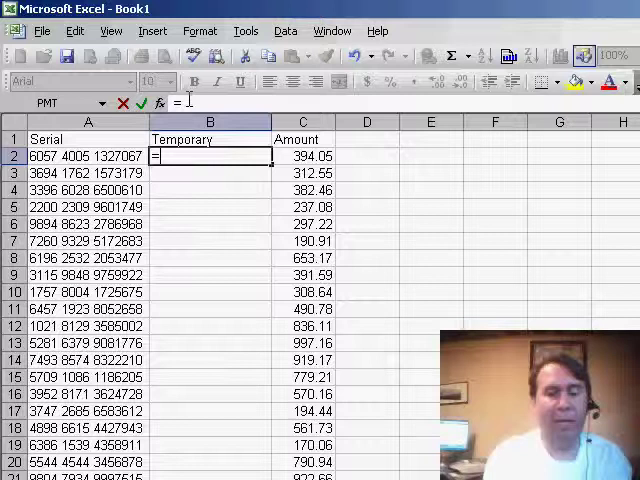
text(MID(A2)
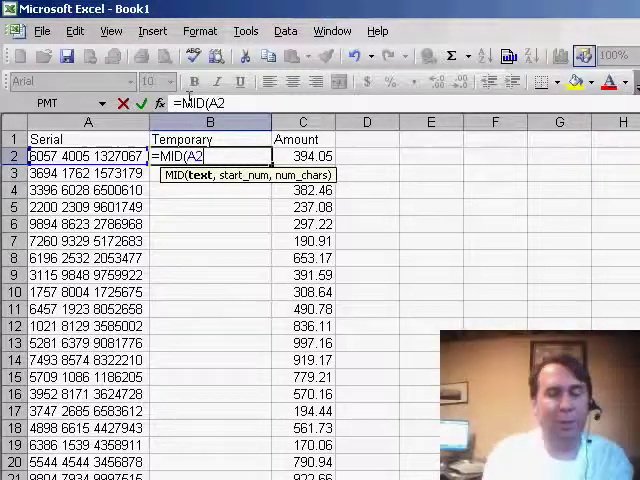
text(,)
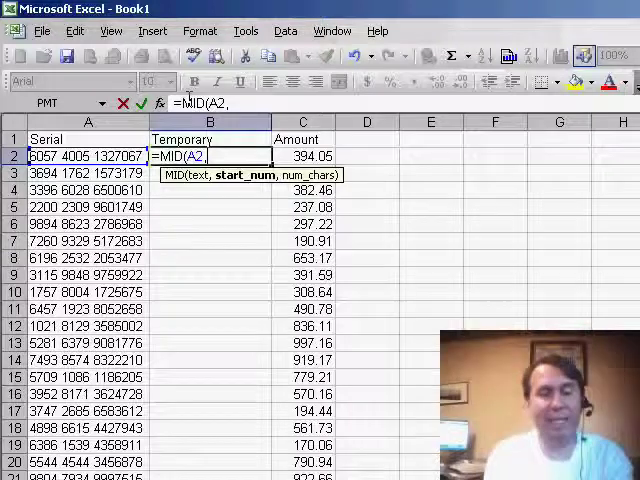
text(6,)
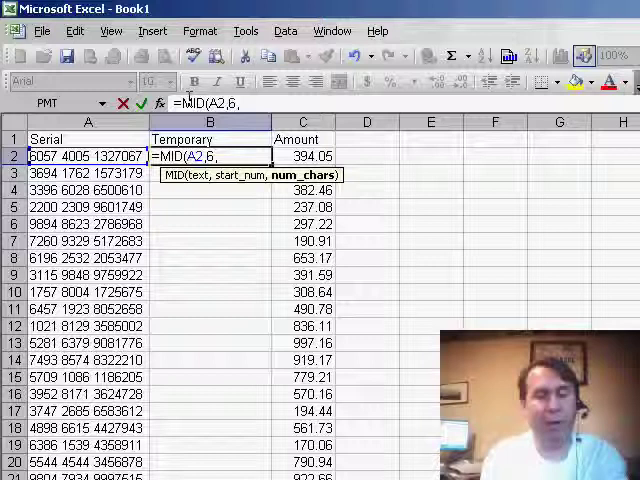
text(4))
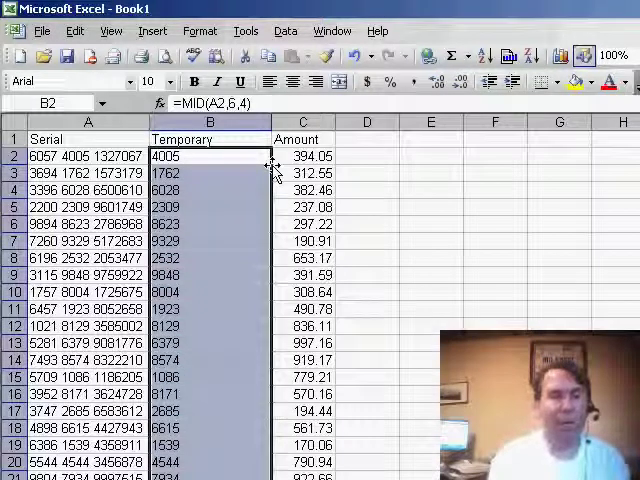
mouse_move(200, 160)
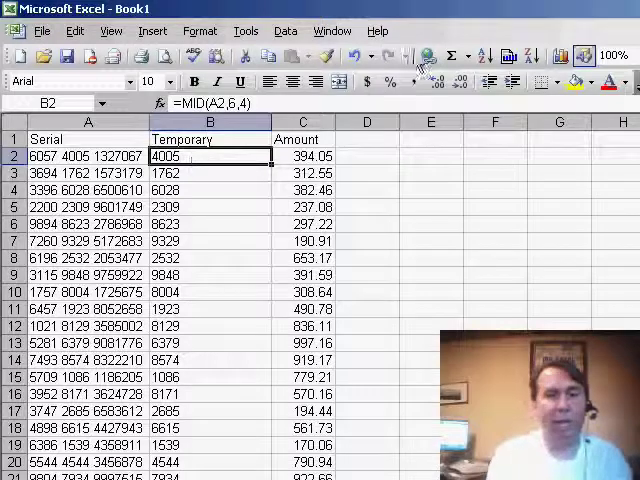
Sort the rows ascending by the Temporary column's middle four digits.
click(487, 55)
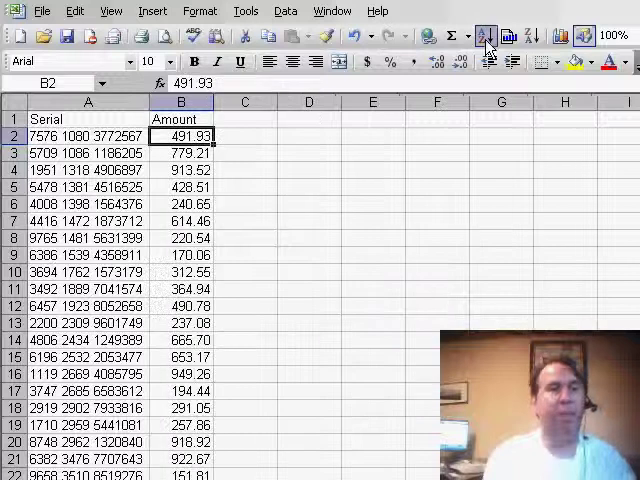
mouse_move(487, 37)
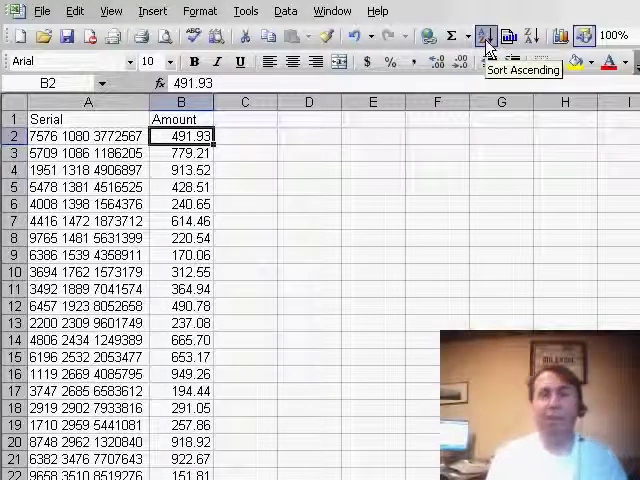